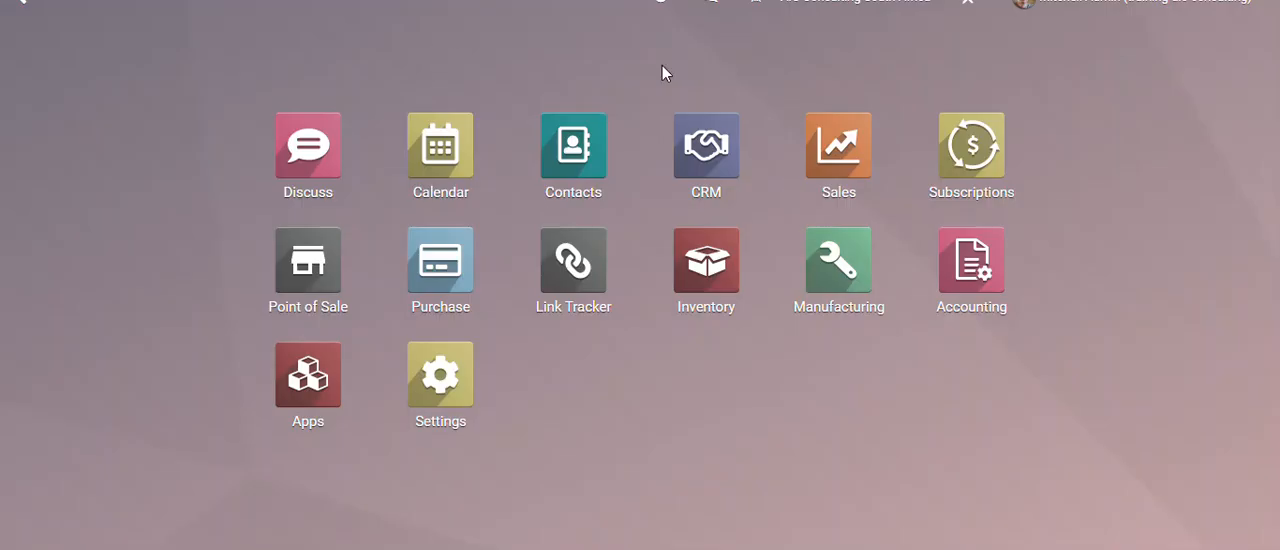
Open quotation S00021 from the Sales quotations list and show its Print menu
left_click(838, 146)
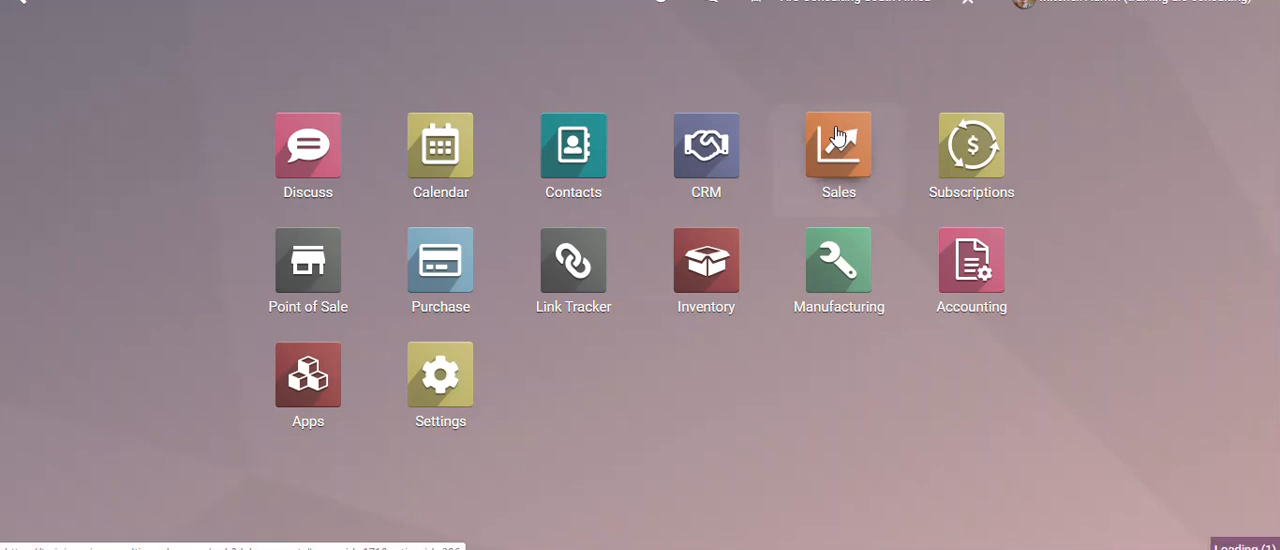
left_click(838, 155)
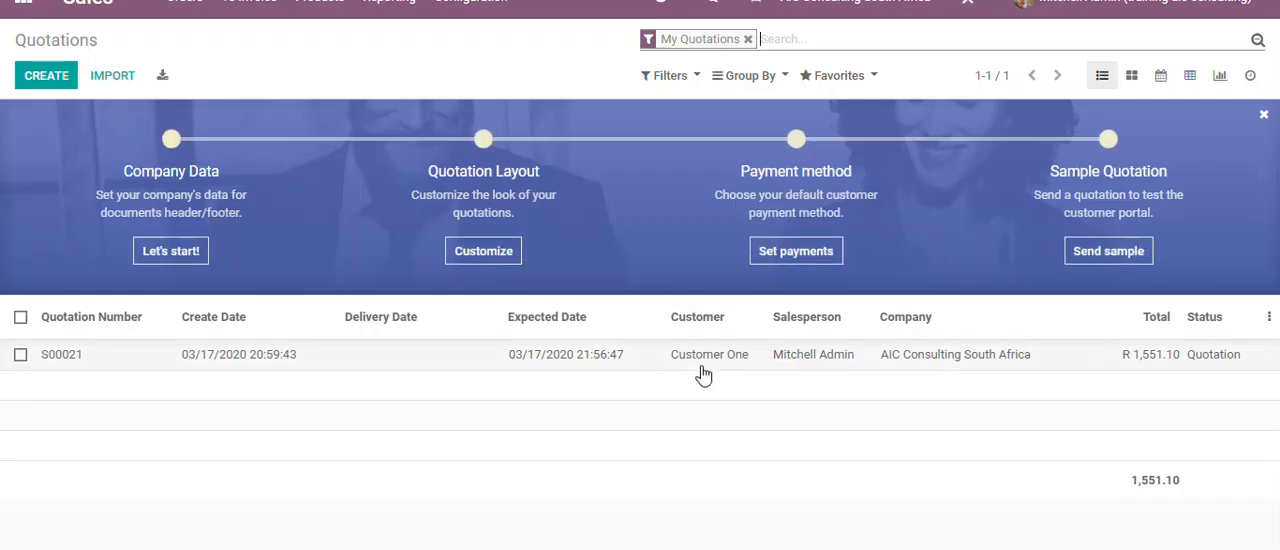
left_click(61, 354)
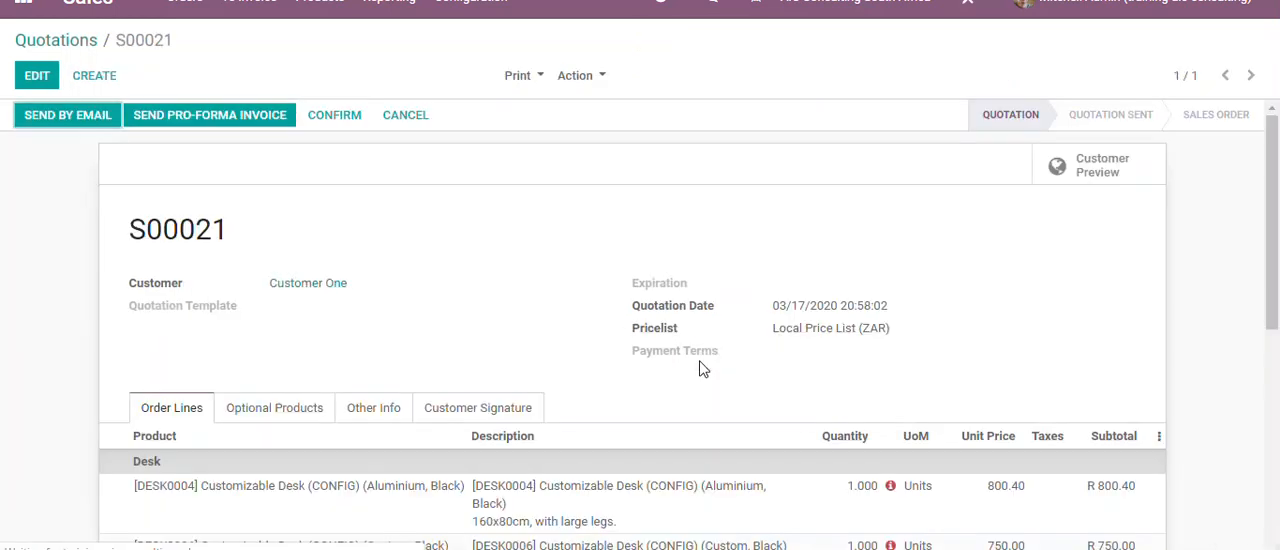
left_click(518, 75)
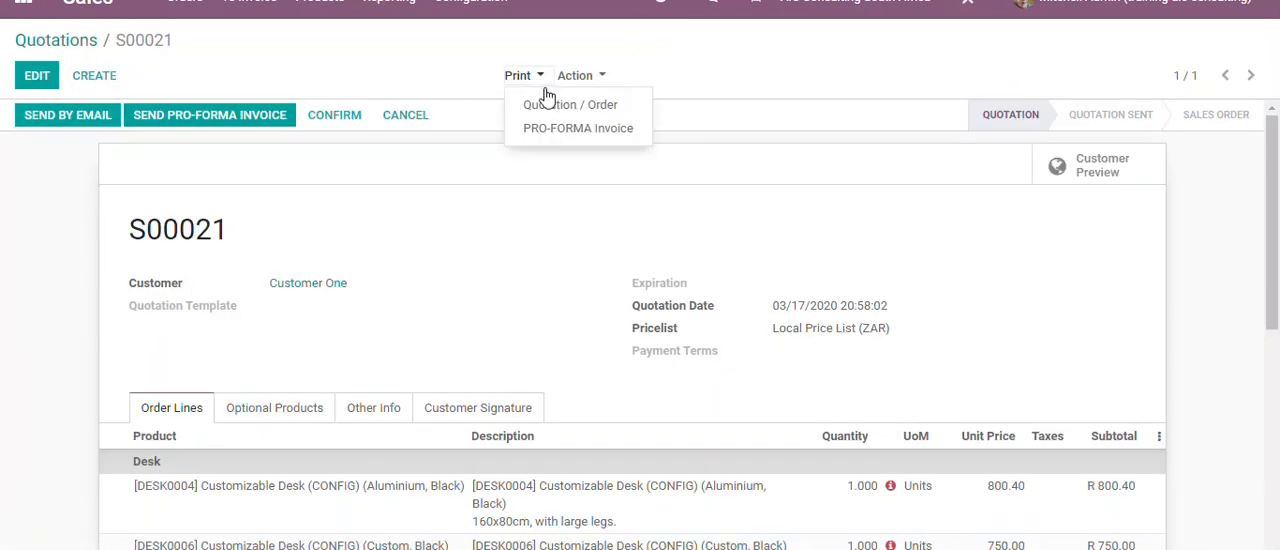
Print S00021 via Quotation / Order and review the boxed PDF with the gold logo
left_click(570, 104)
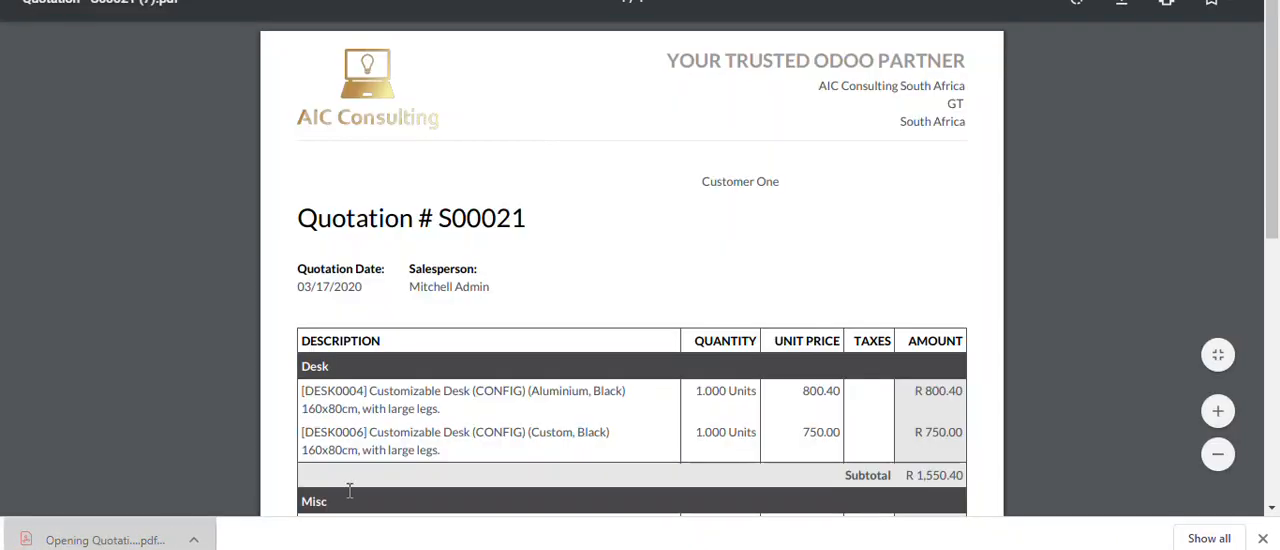
scroll("down", 3)
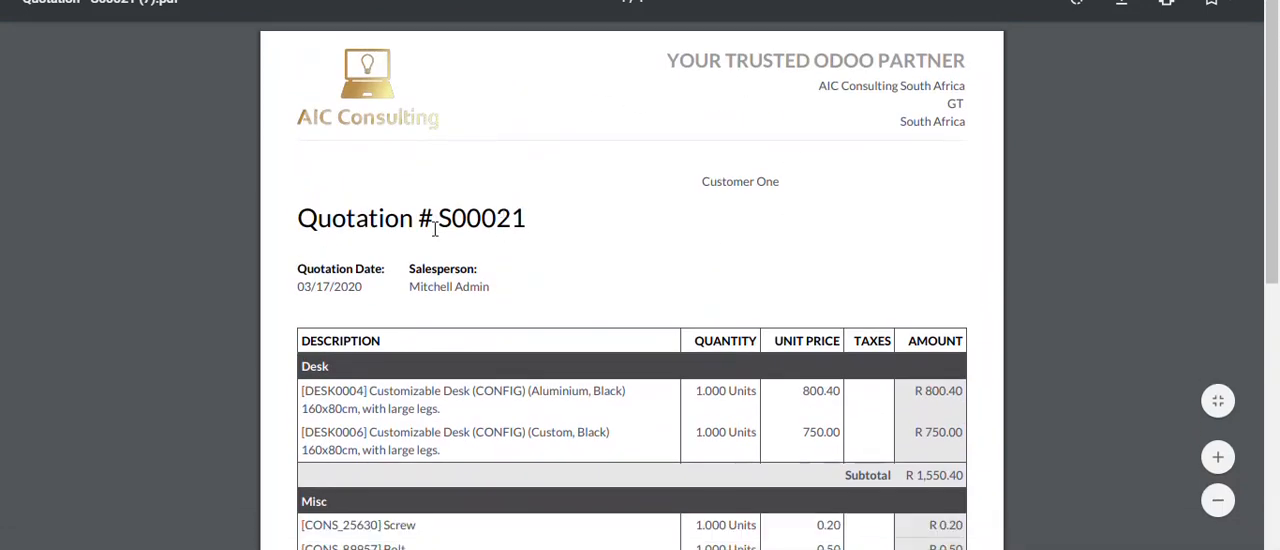
mouse_move(715, 212)
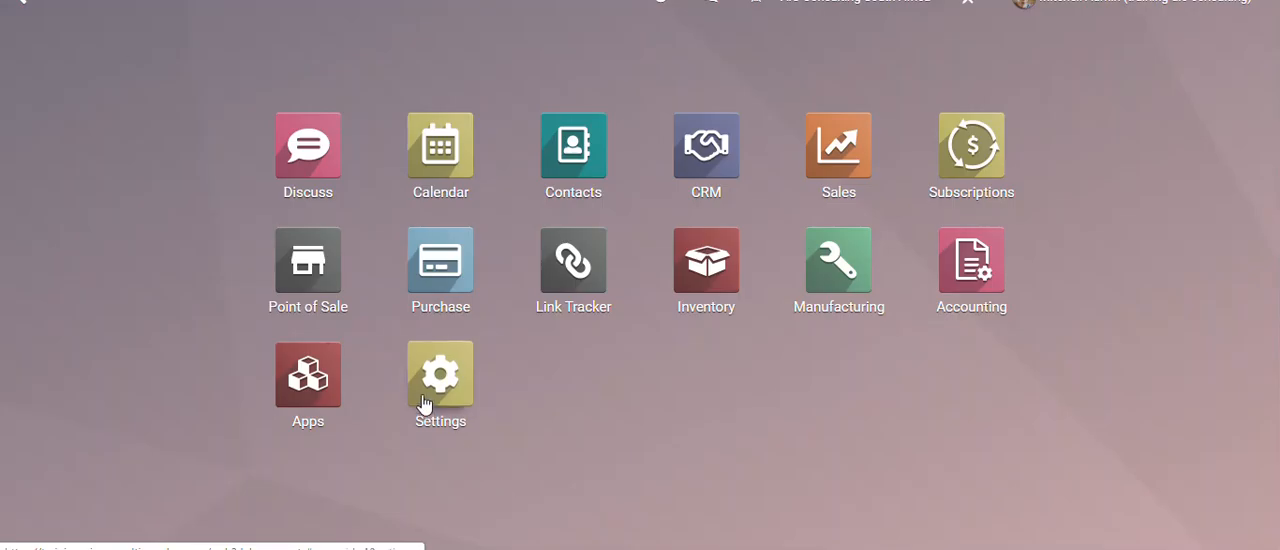
Search the Settings for 'docume' and open Configure Document Layout
left_click(440, 375)
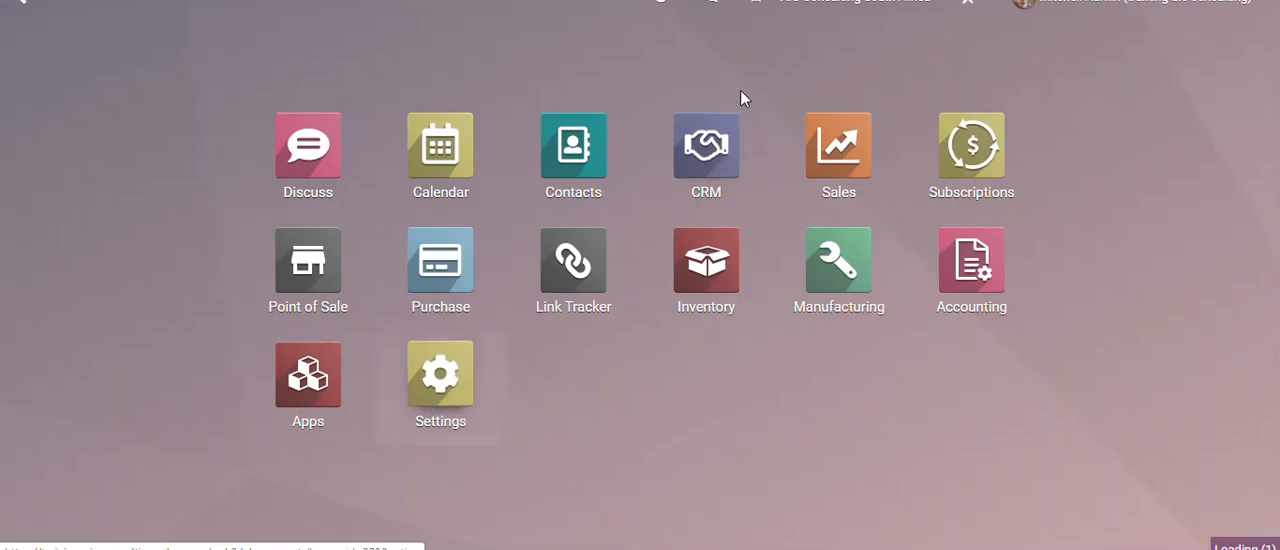
left_click(440, 373)
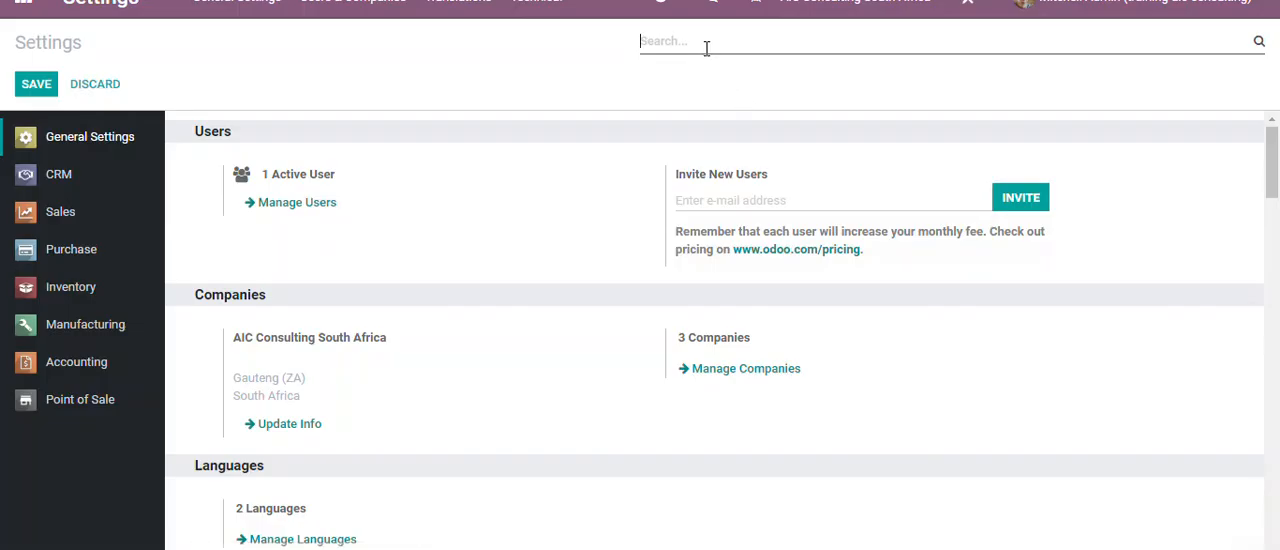
type("docume")
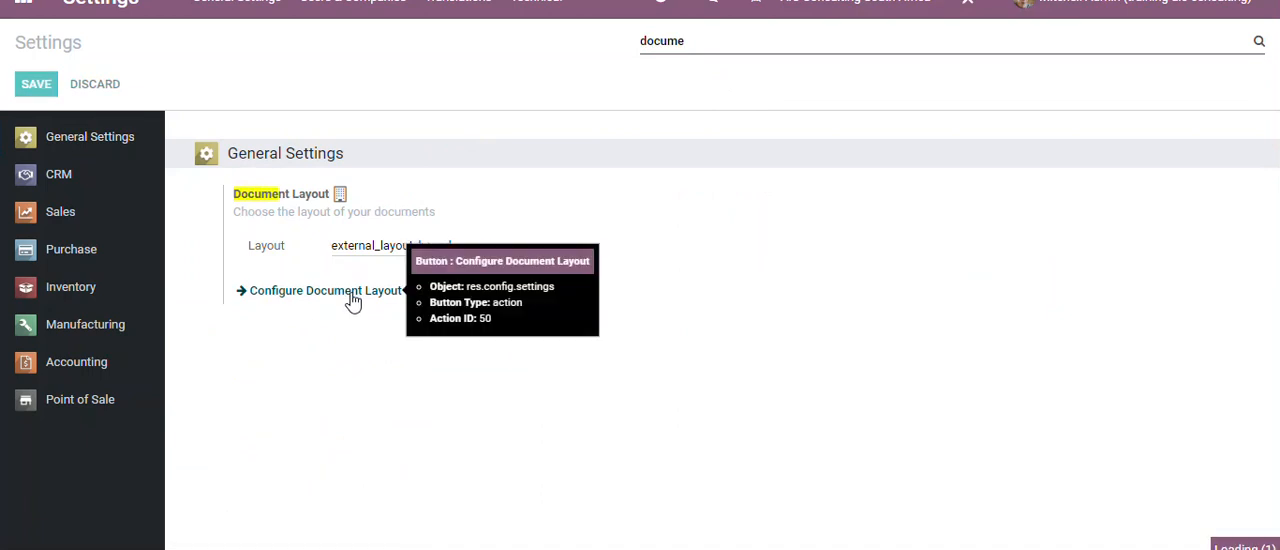
left_click(325, 290)
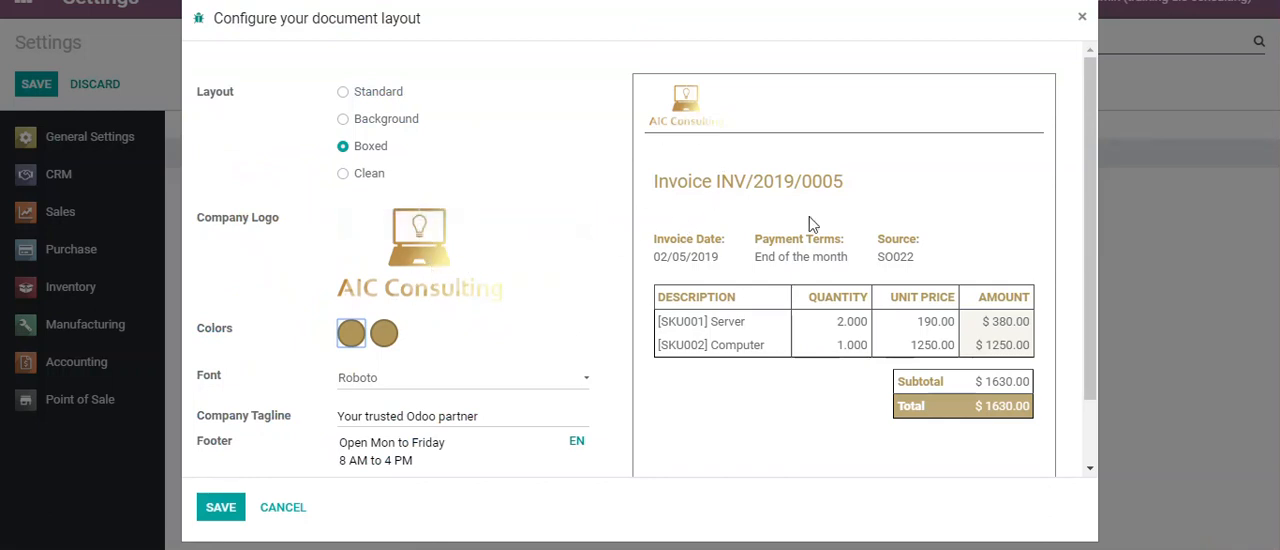
Switch the document layout from Boxed to Standard
left_click(343, 91)
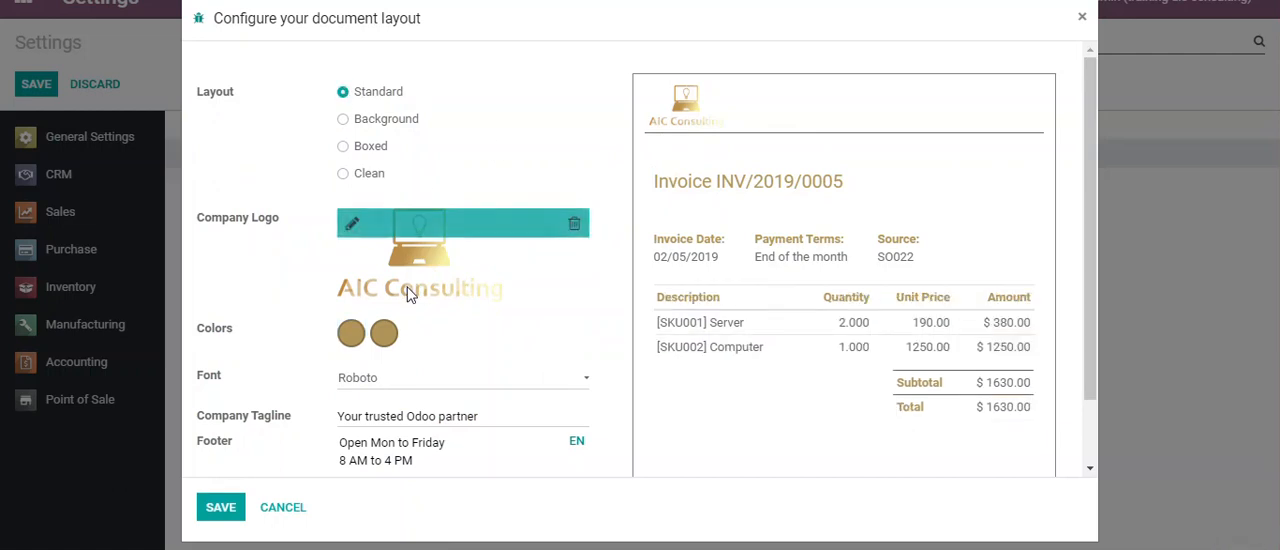
mouse_move(351, 223)
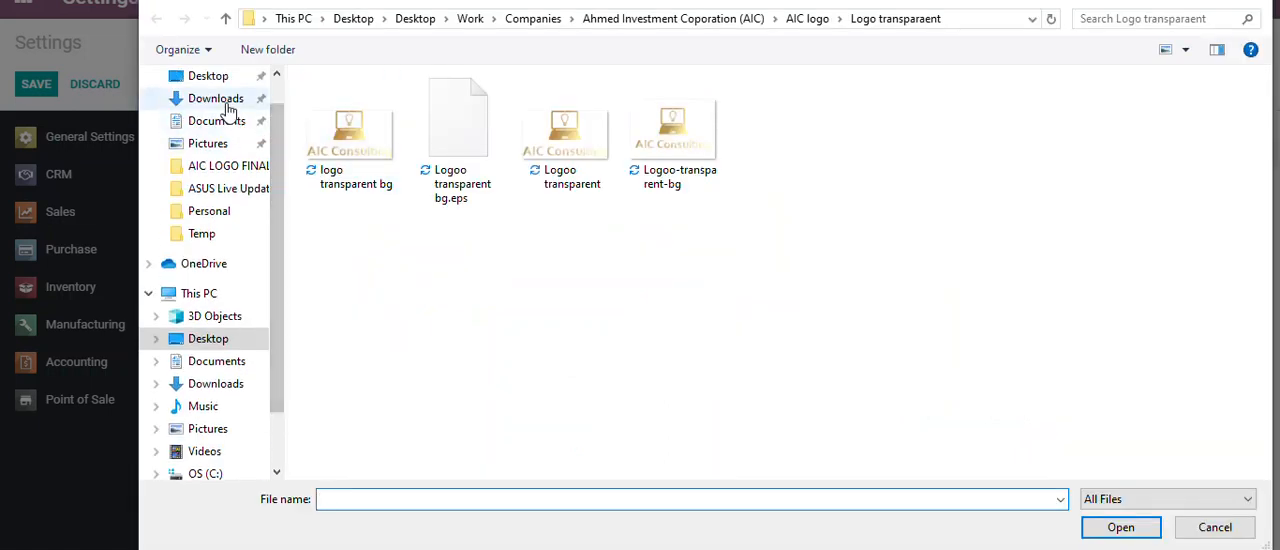
Browse the Downloads folder in the file picker for the new DEMO logo image
left_click(215, 98)
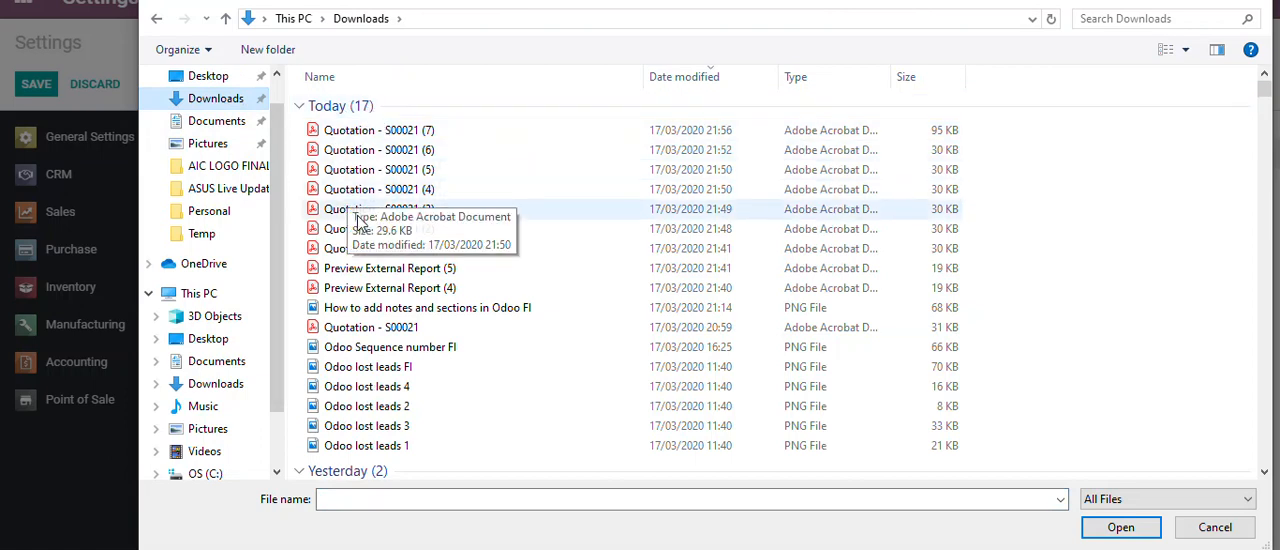
mouse_move(217, 120)
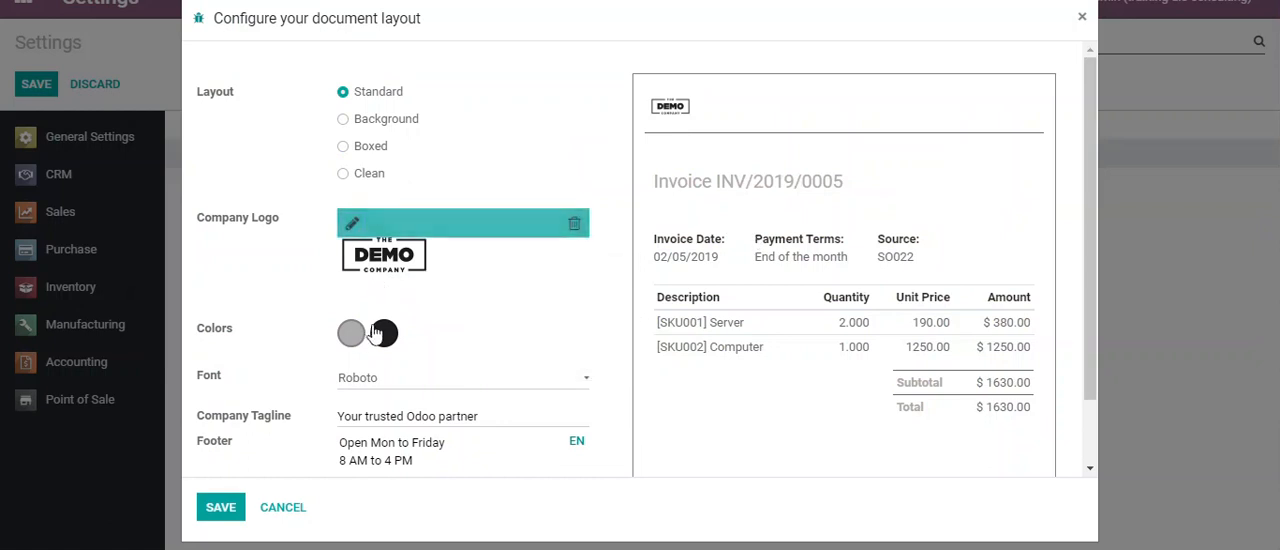
Change the primary document colour to a bright green shade
left_click(351, 332)
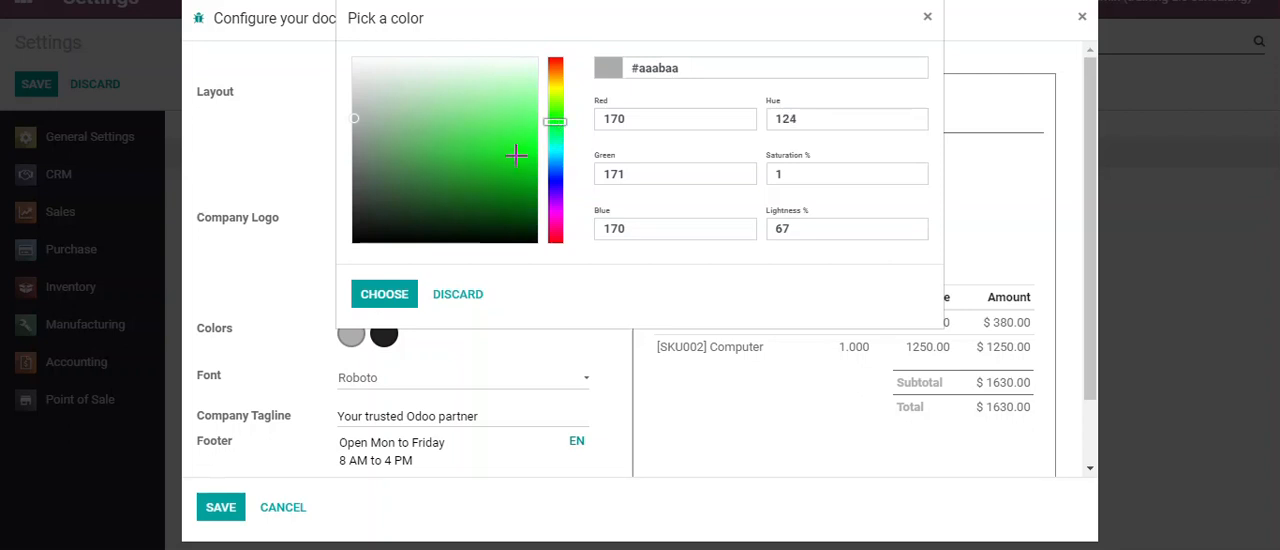
left_click(384, 293)
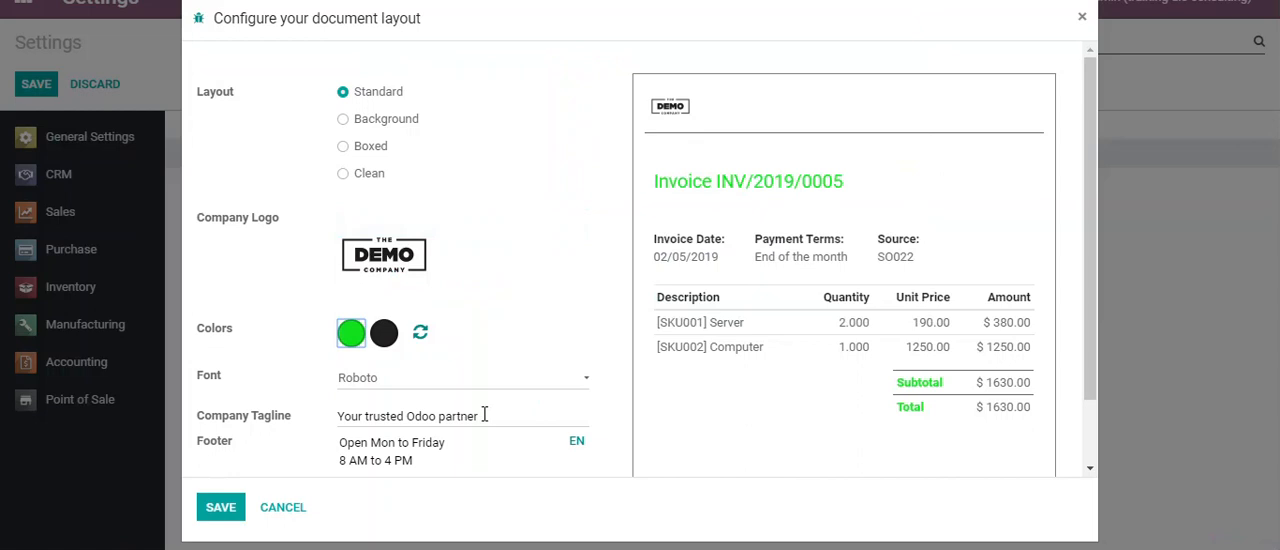
mouse_move(785, 160)
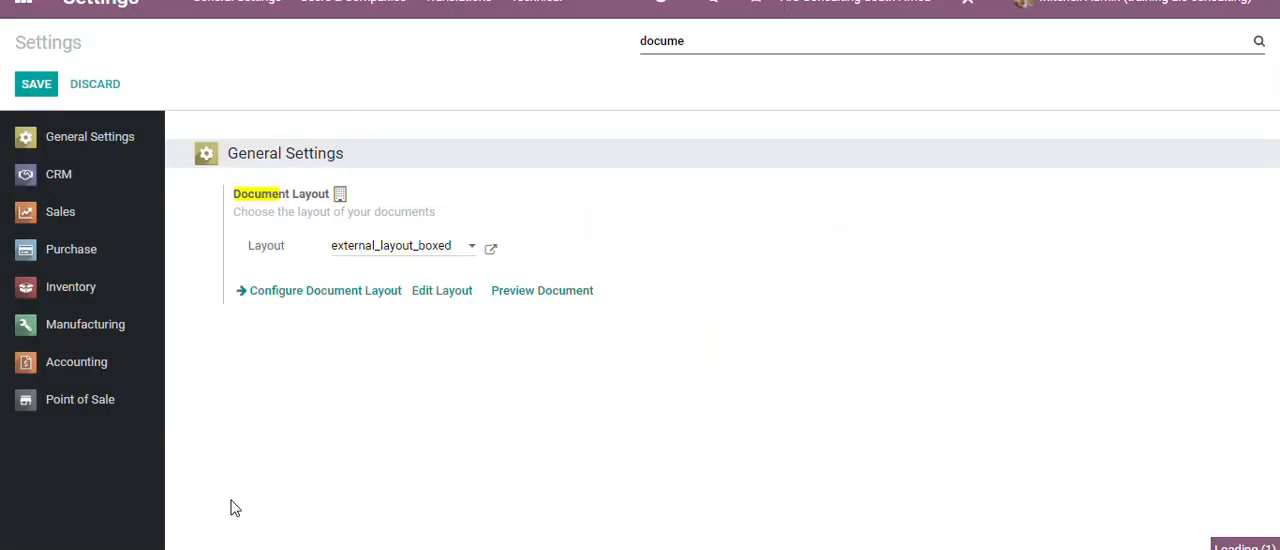
Save the Settings page with the standard layout and return to the home menu
left_click(37, 84)
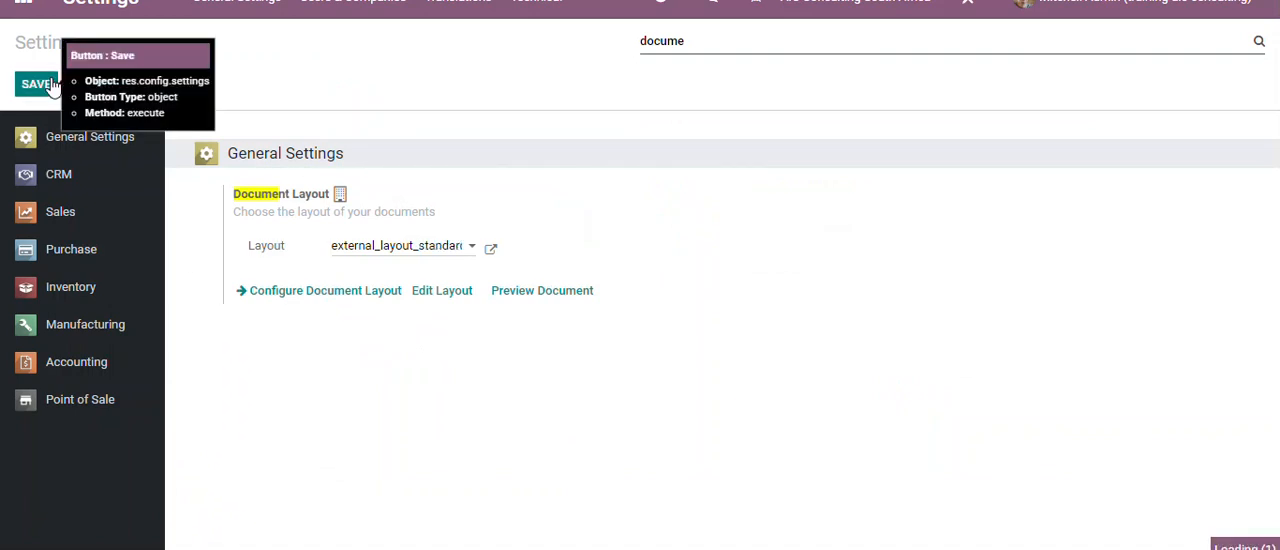
left_click(22, 5)
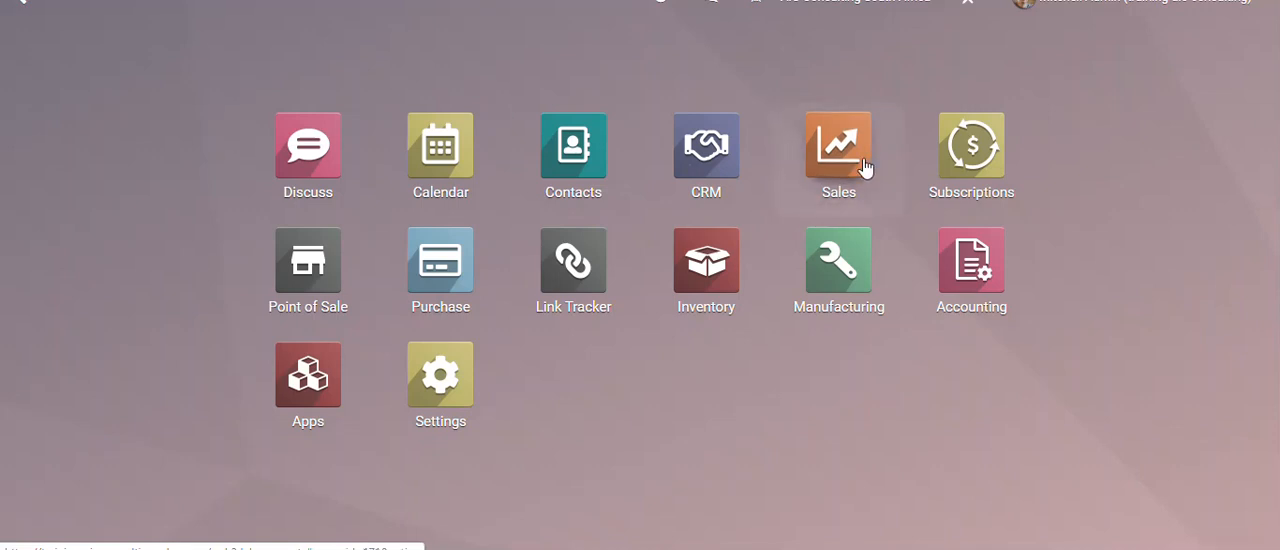
Reopen quotation S00021 in Sales and reprint it via Quotation / Order as a PDF
left_click(838, 147)
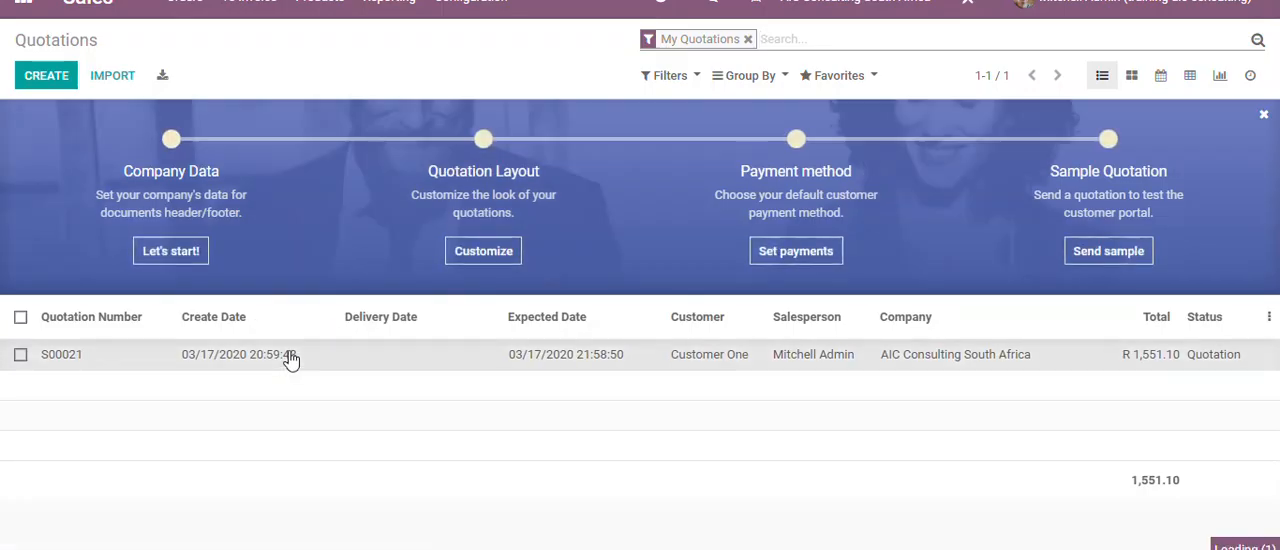
left_click(61, 354)
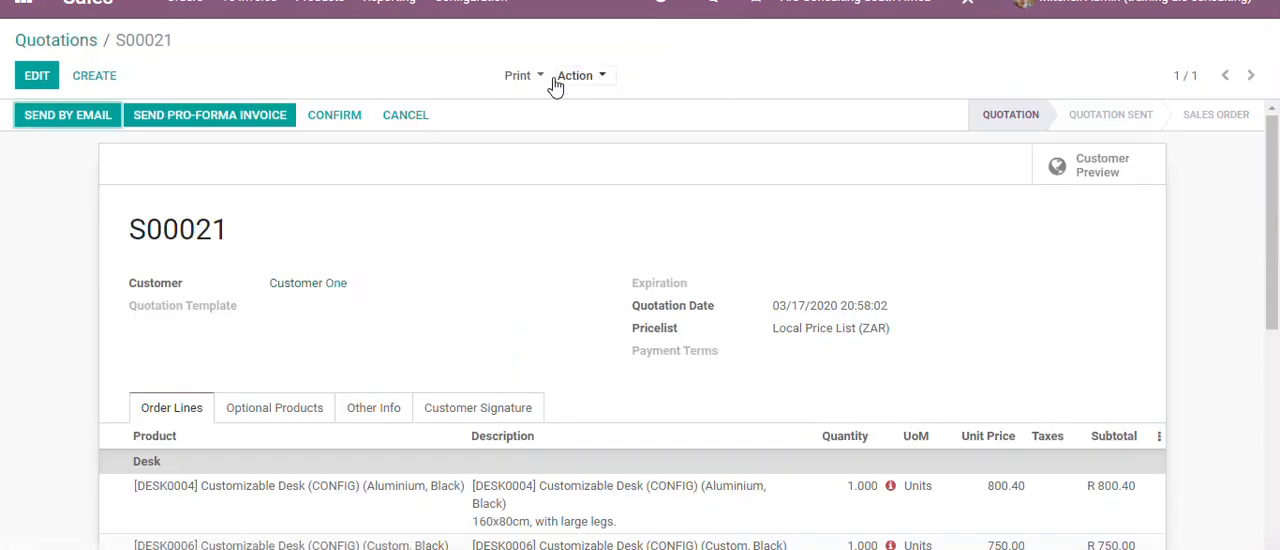
left_click(580, 74)
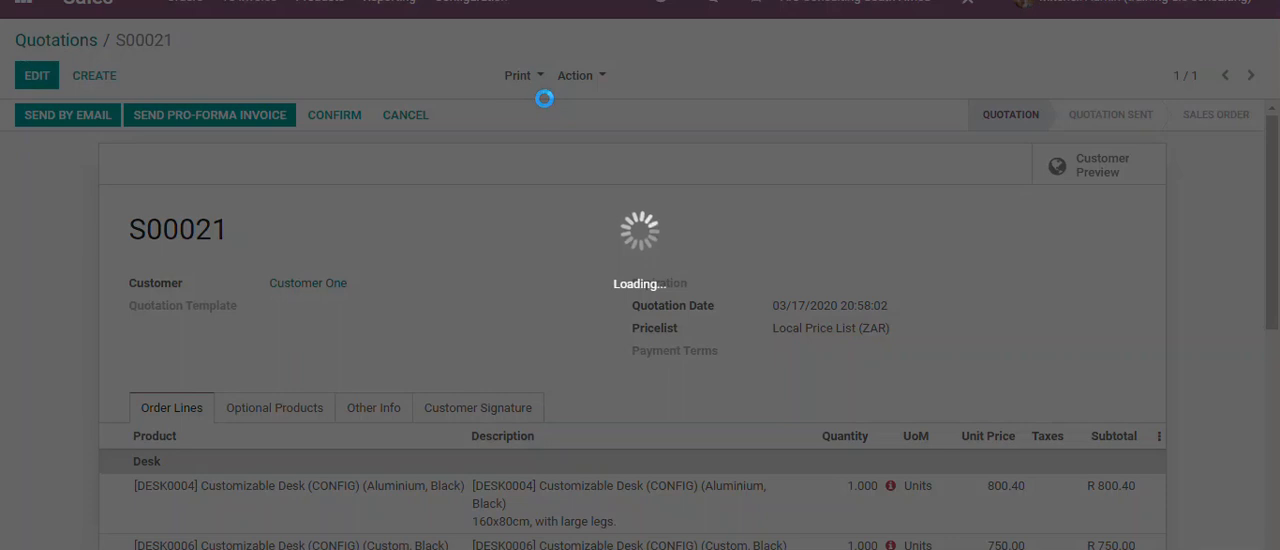
left_click(519, 75)
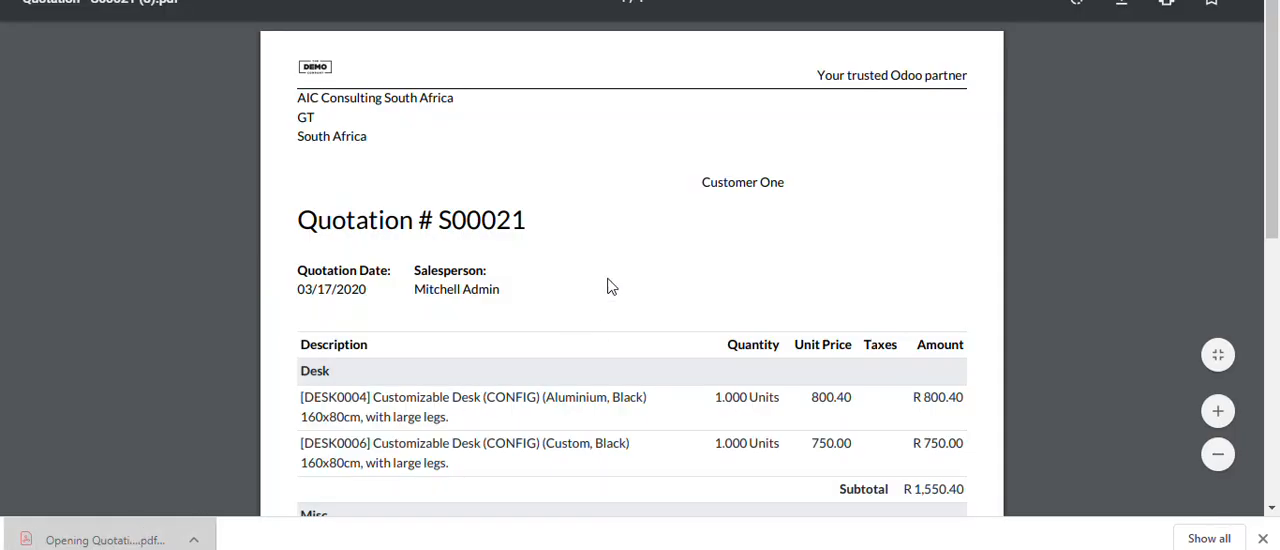
scroll("down", 3)
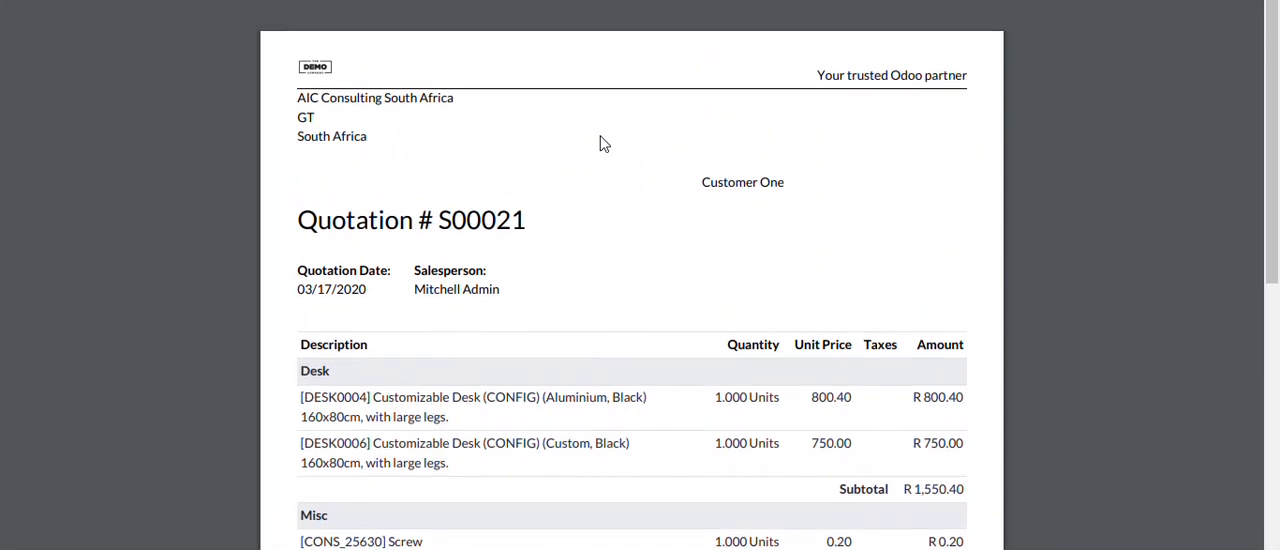
double_click(890, 75)
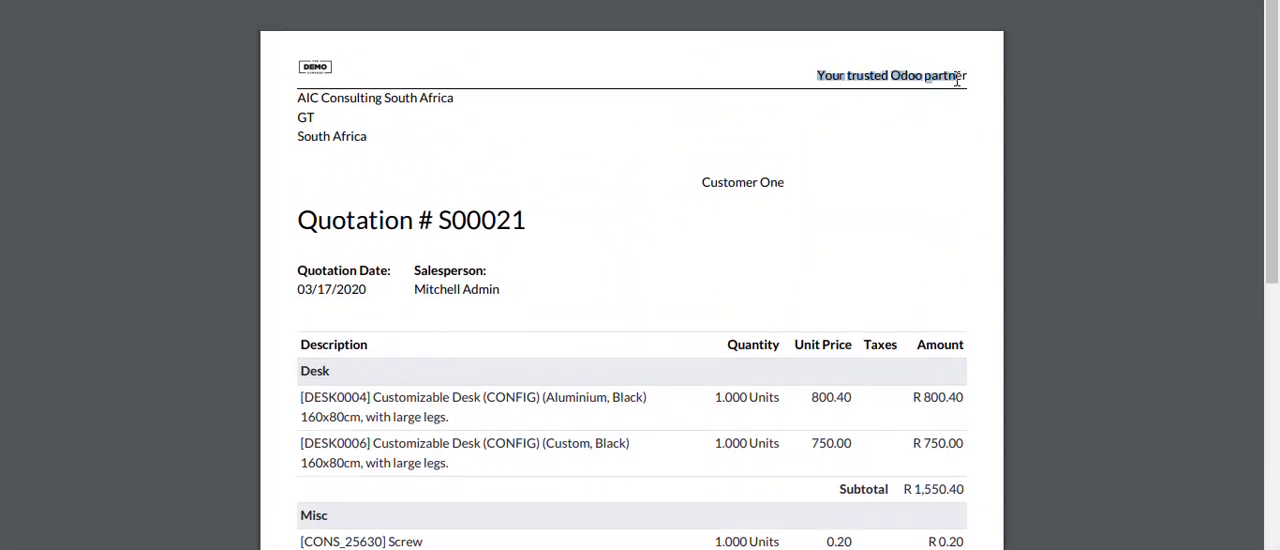
scroll("down", 3)
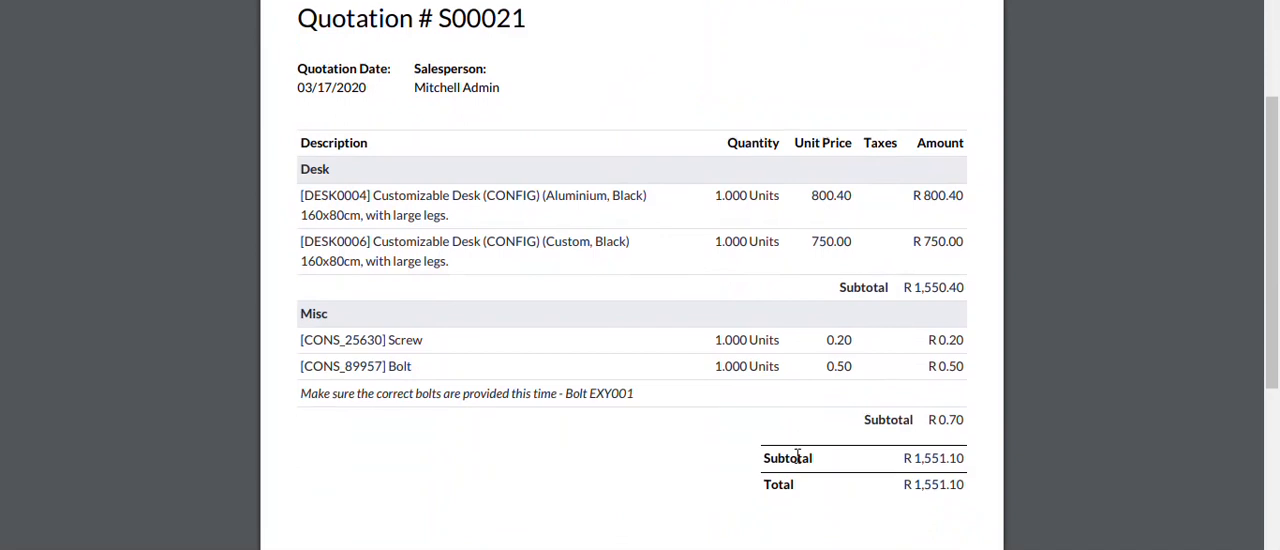
scroll("down", 3)
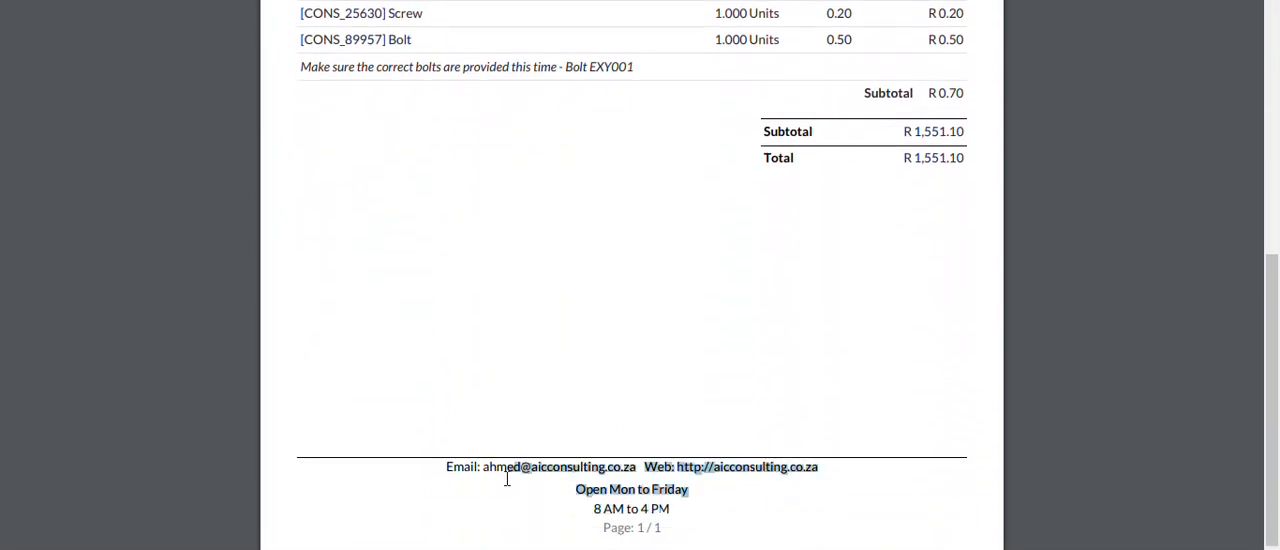